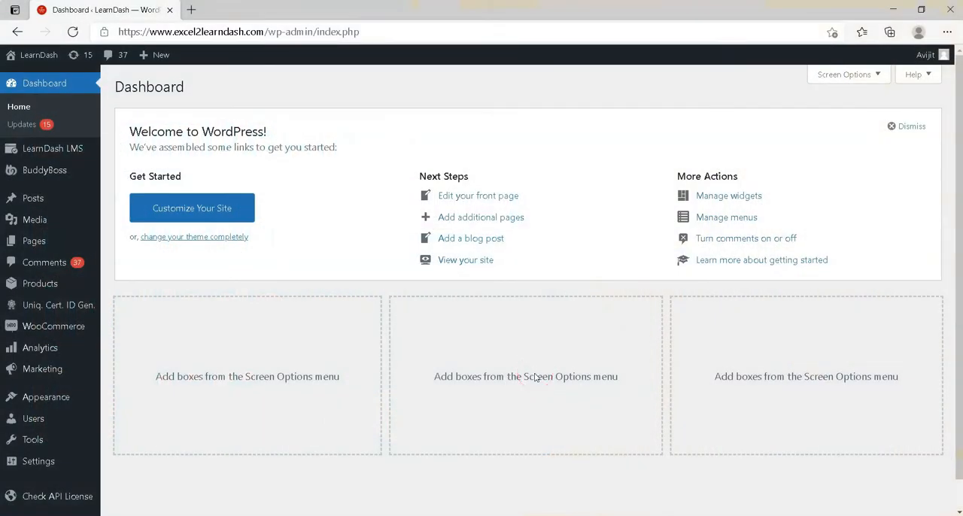
mouse_move(53, 305)
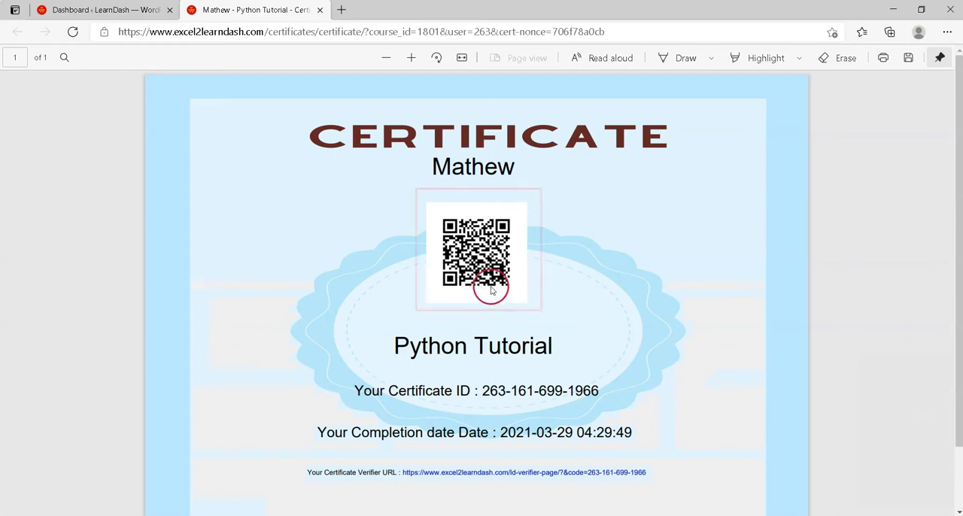
mouse_move(461, 296)
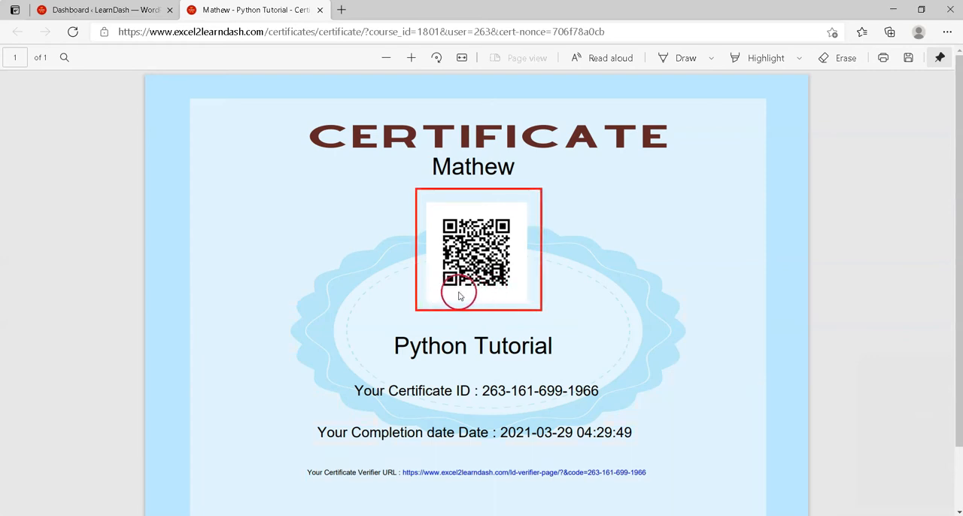
Step: Leave the Python Tutorial certificate preview and switch back to the WordPress dashboard tab
click(102, 9)
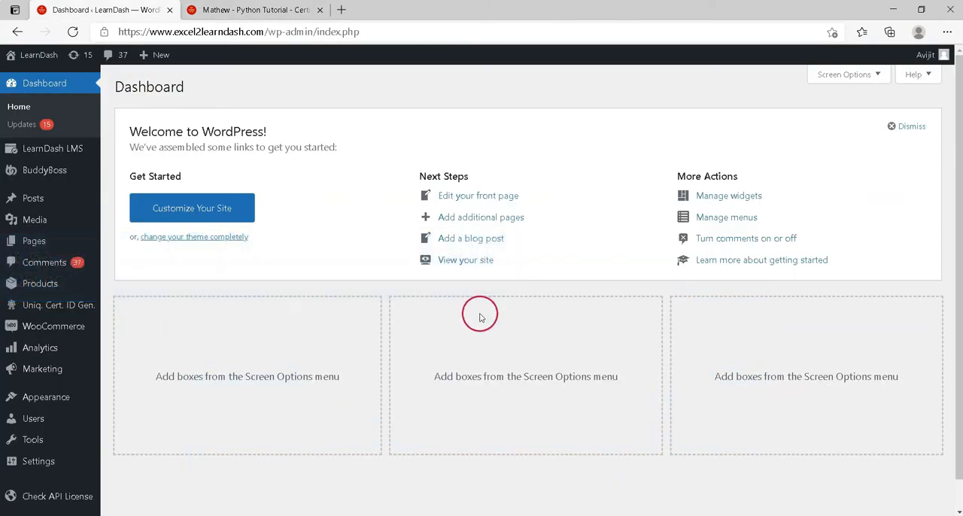
mouse_move(490, 318)
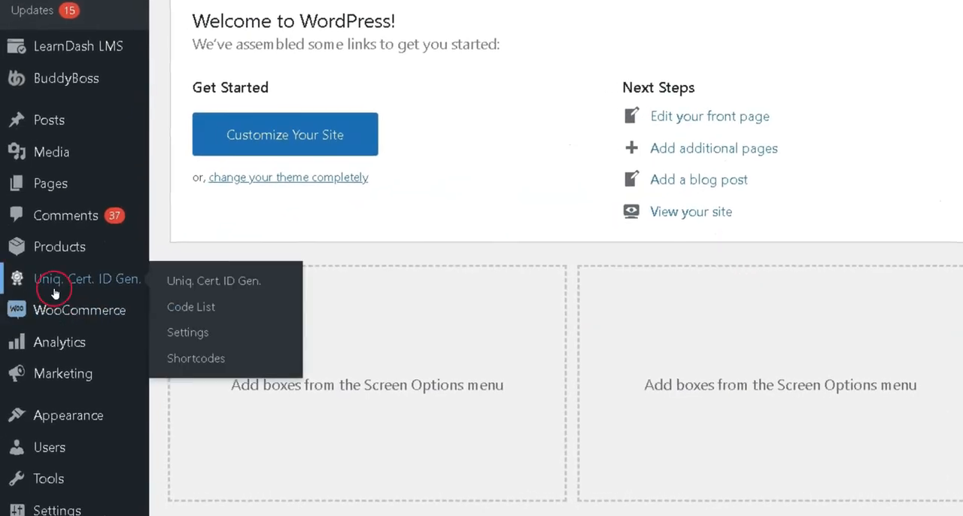
mouse_move(83, 294)
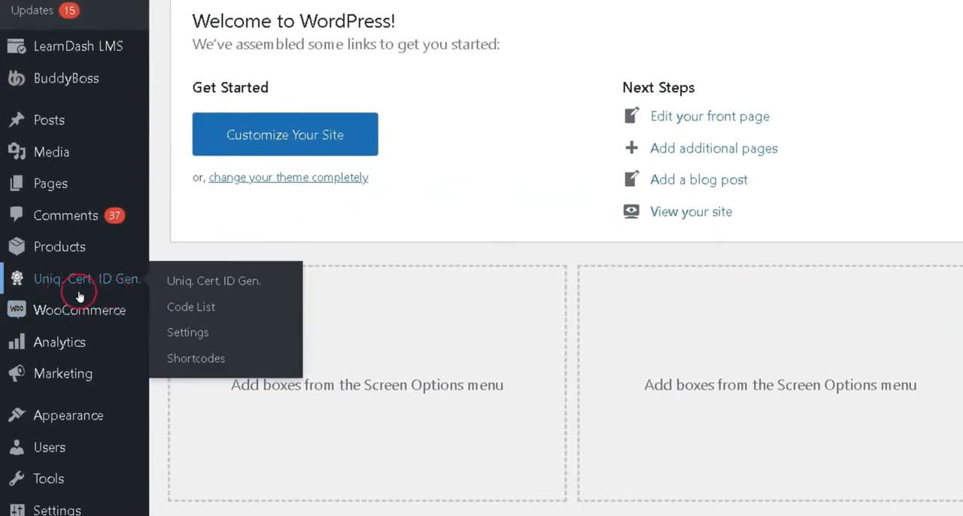
mouse_move(98, 284)
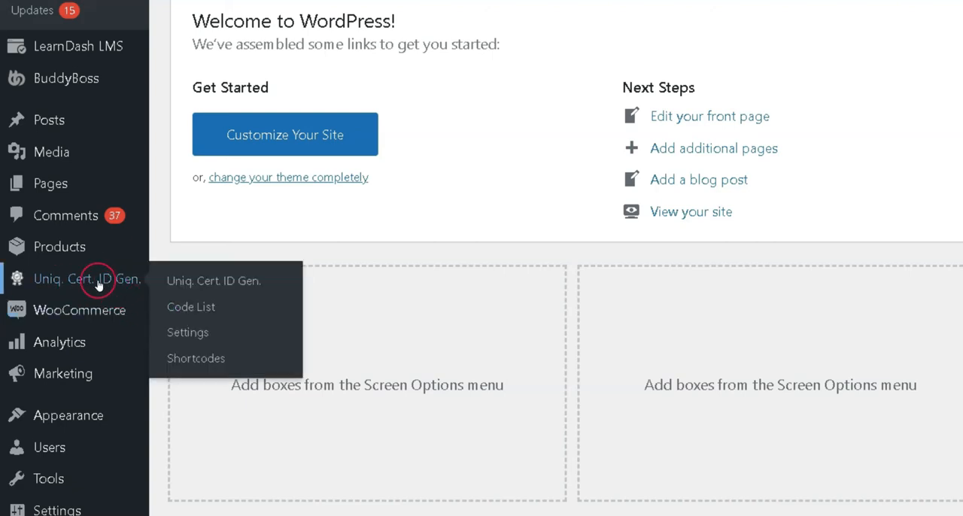
mouse_move(108, 290)
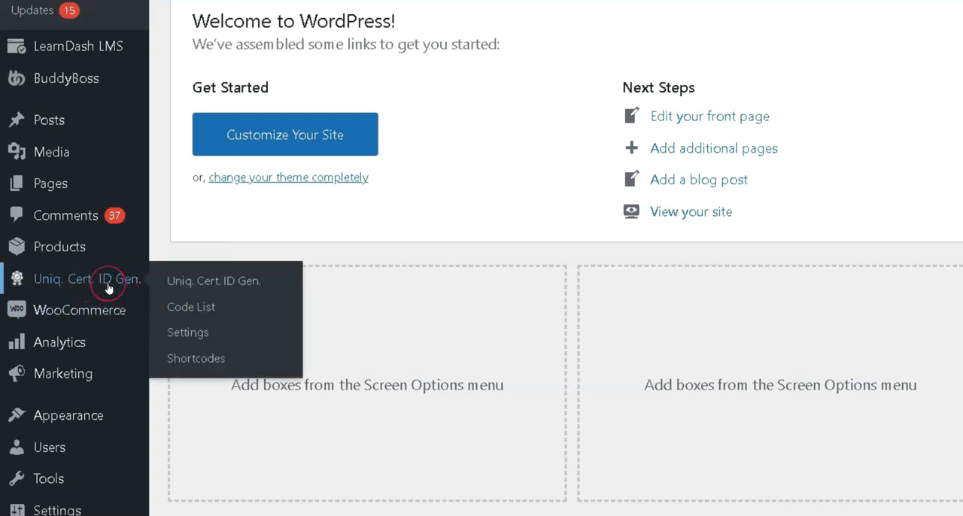
mouse_move(191, 307)
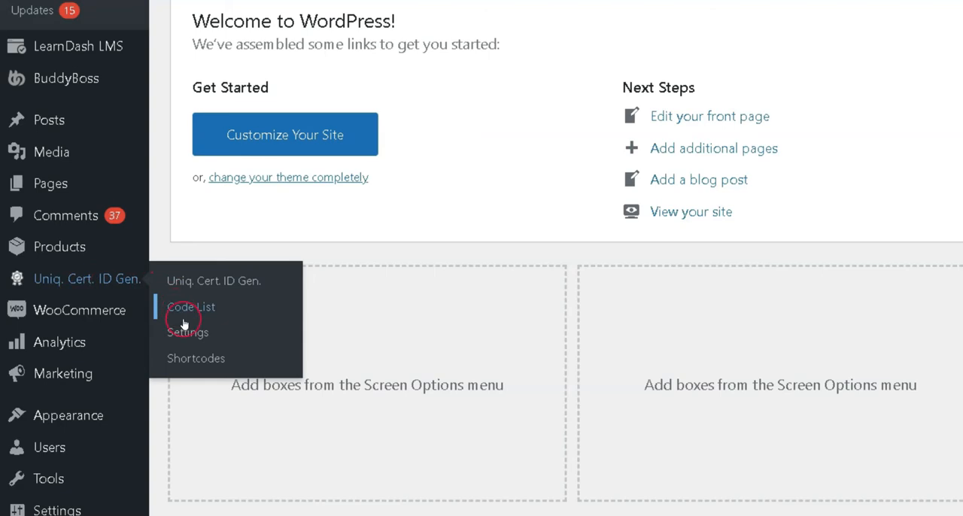
mouse_move(196, 358)
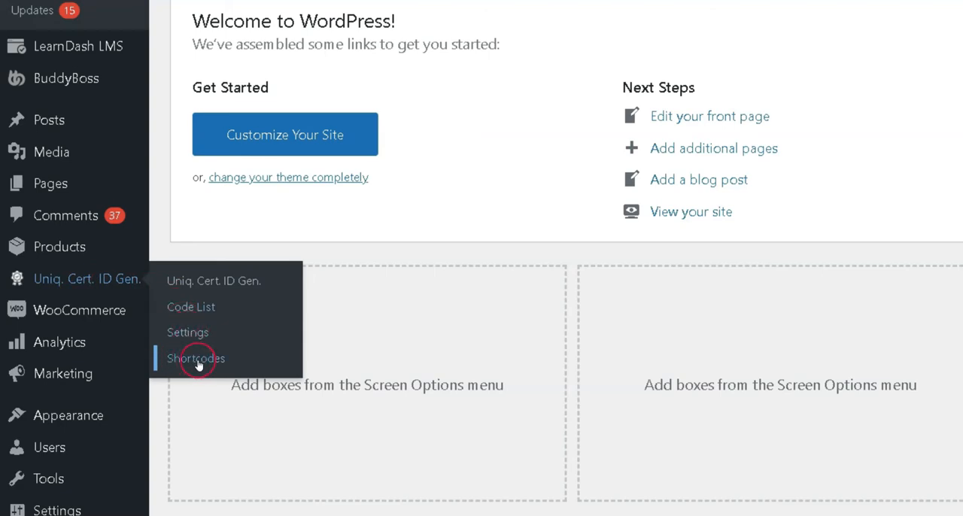
Step: Open Shortcodes under Uniq. Cert. ID Gen. in the admin sidebar
click(195, 358)
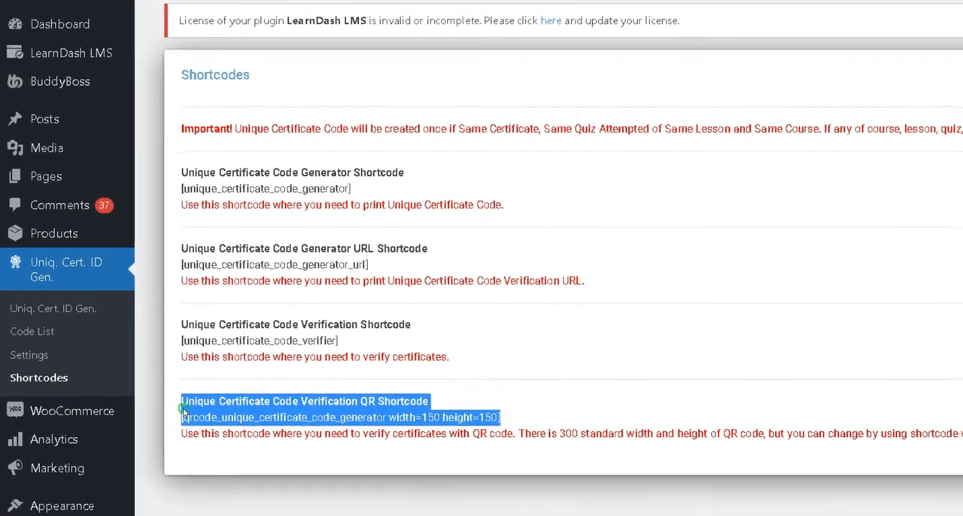
Step: Copy the Unique Certificate Code Verification QR shortcode via right-click
right_click(339, 417)
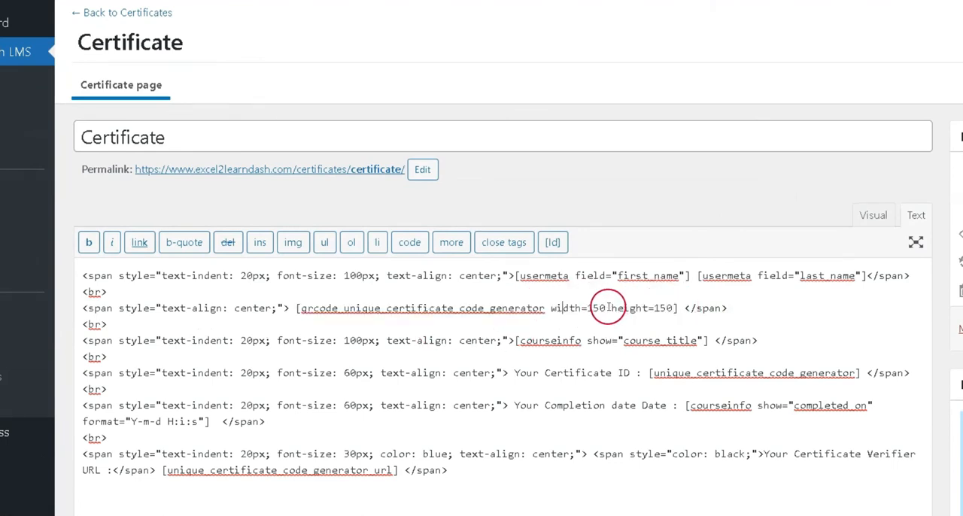
Step: Select the QR shortcode's width value to set width=150 height=150 after the name line
double_click(569, 308)
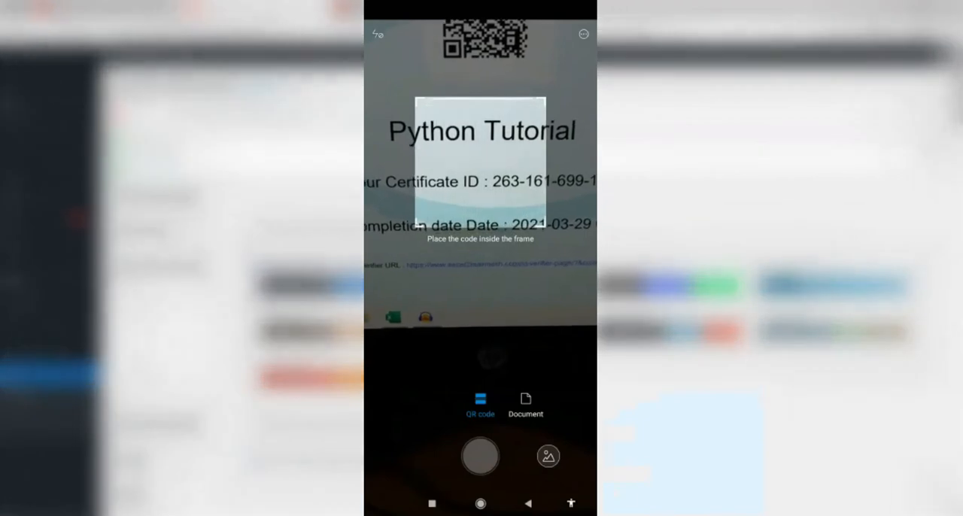
Step: Scan the certificate QR code with the phone and open the decoded verifier link
click(480, 456)
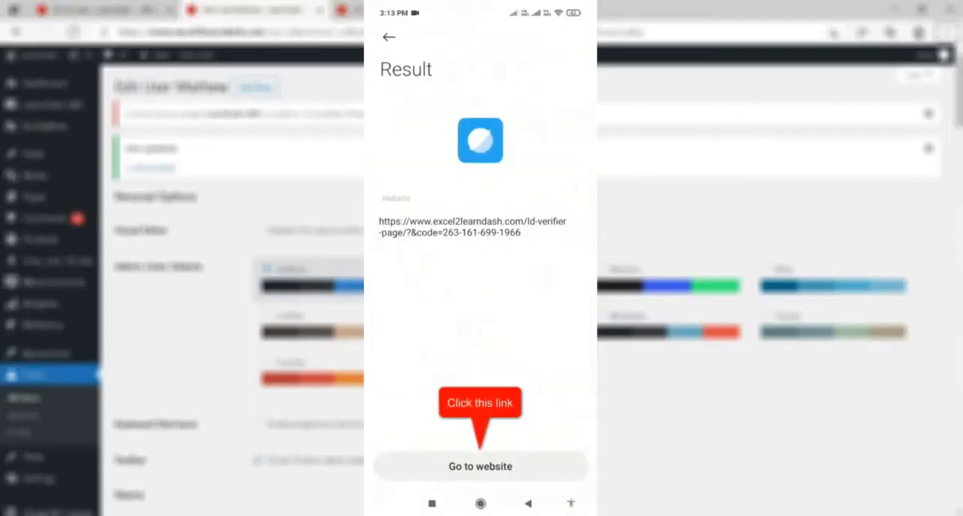
click(480, 466)
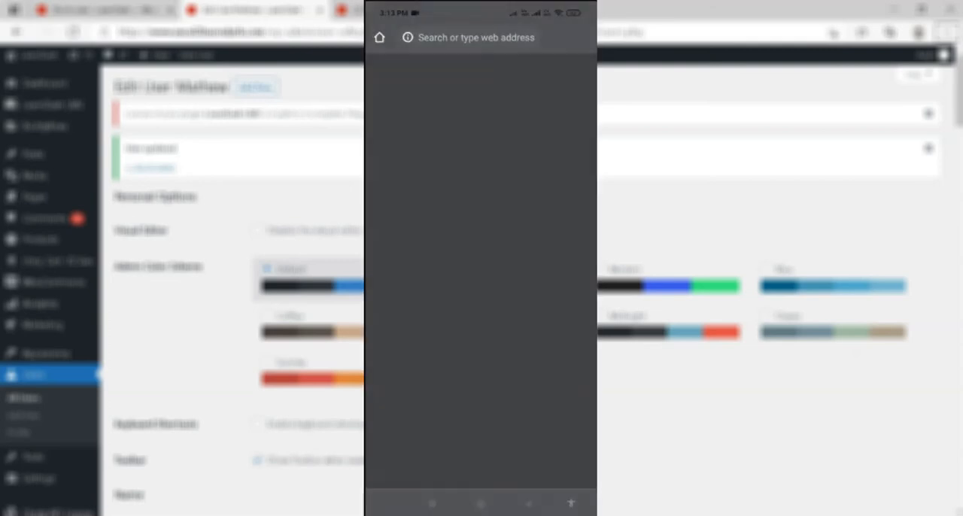